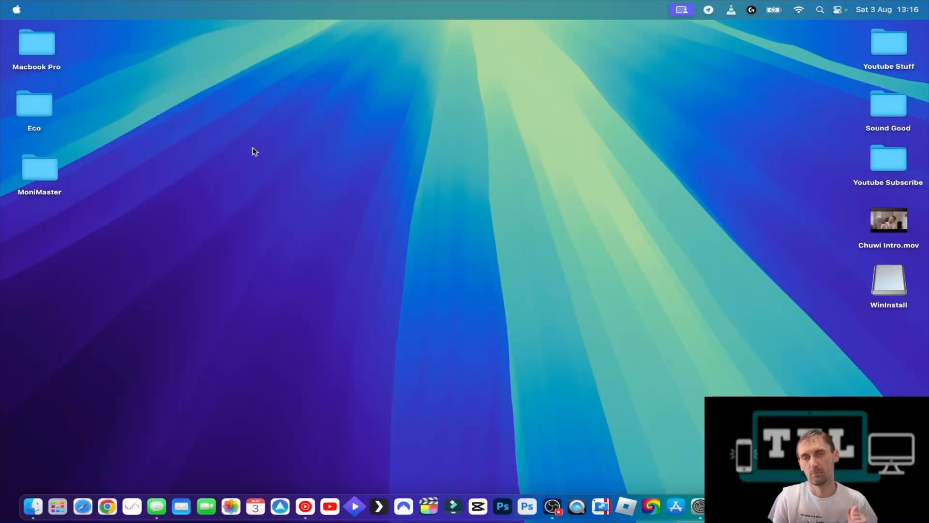
Launch Safari from the Dock and focus the address bar for a new URL.
{"action": "left_click", "coordinate": [887, 279]}
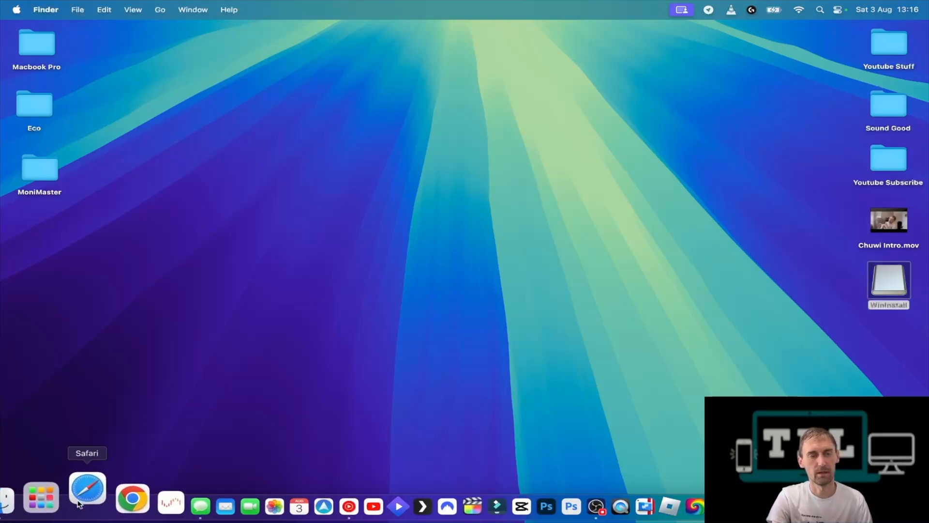
{"action": "left_click", "coordinate": [88, 487]}
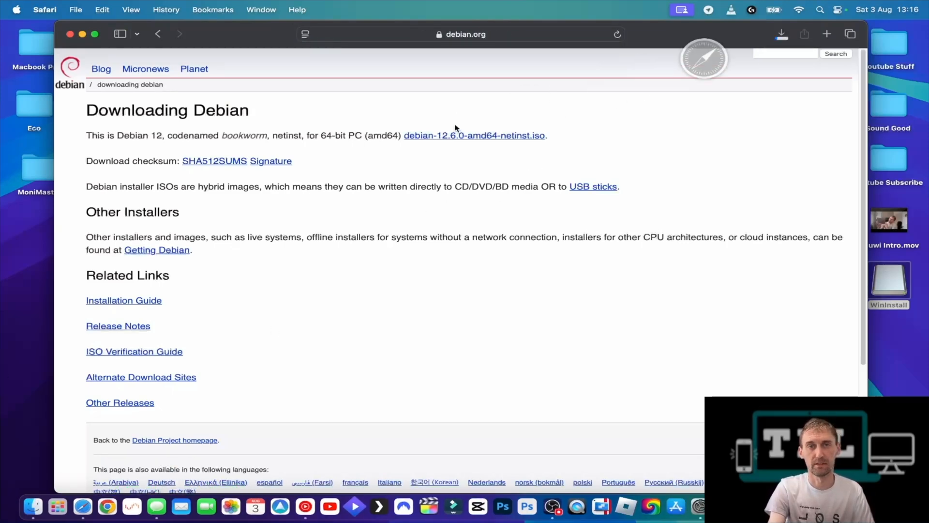
{"action": "left_click", "coordinate": [782, 34]}
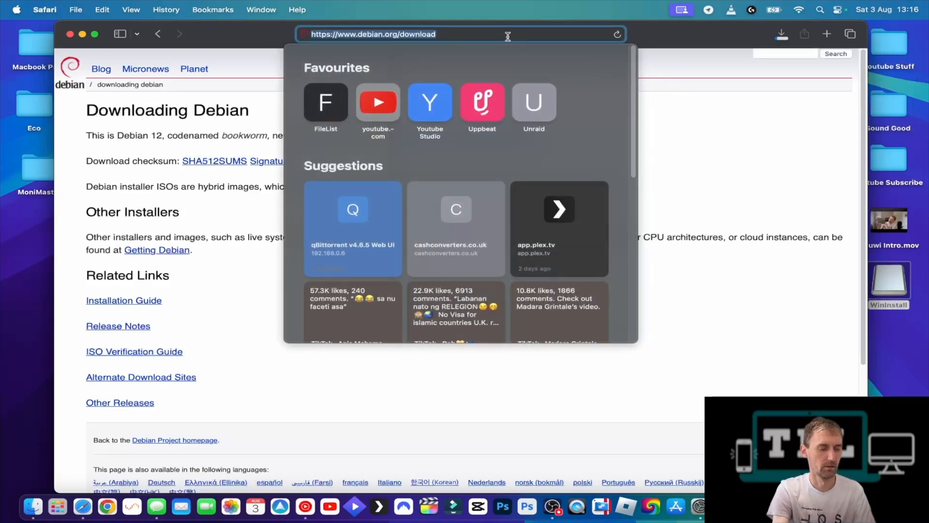
Reach etcher.balena.io via 'bale', download Etcher for macOS and mount the disk image.
{"action": "type", "text": "balenaet"}
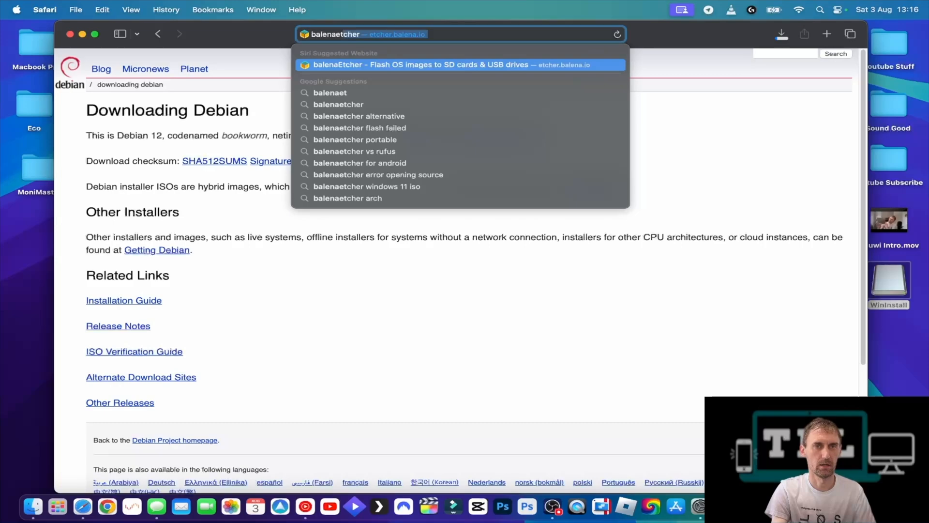
{"action": "left_click", "coordinate": [459, 65]}
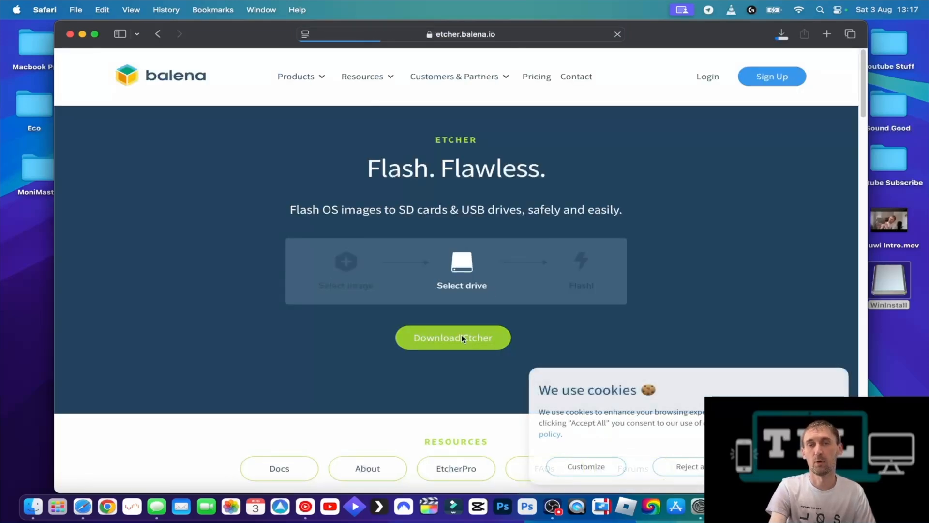
{"action": "left_click", "coordinate": [453, 337]}
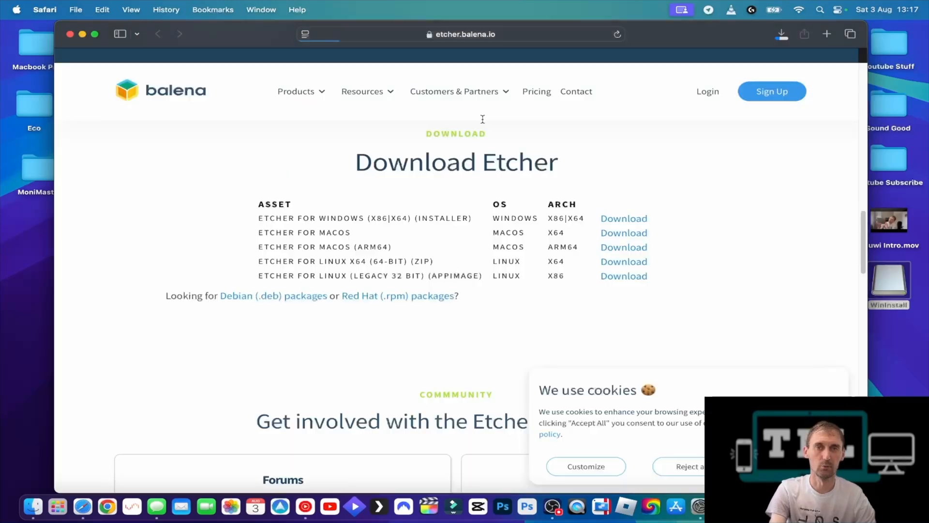
{"action": "left_click", "coordinate": [781, 34]}
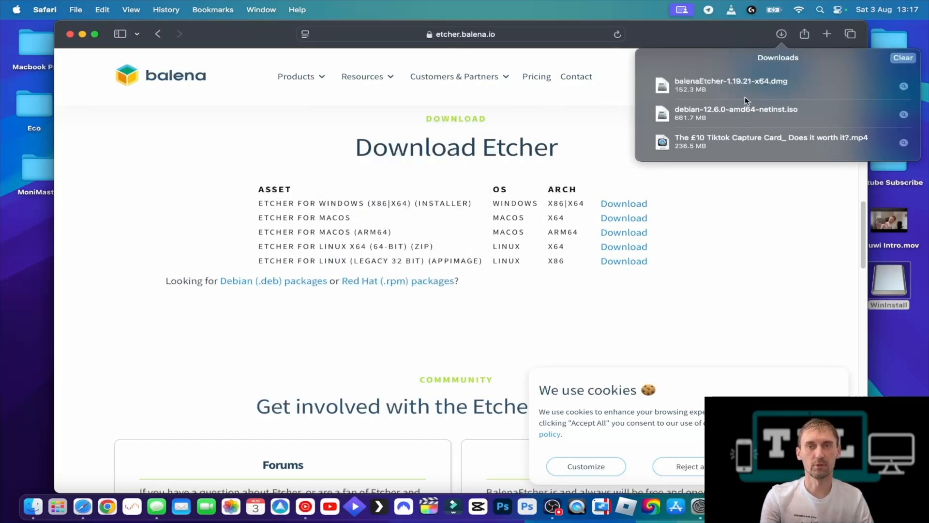
{"action": "double_click", "coordinate": [730, 85]}
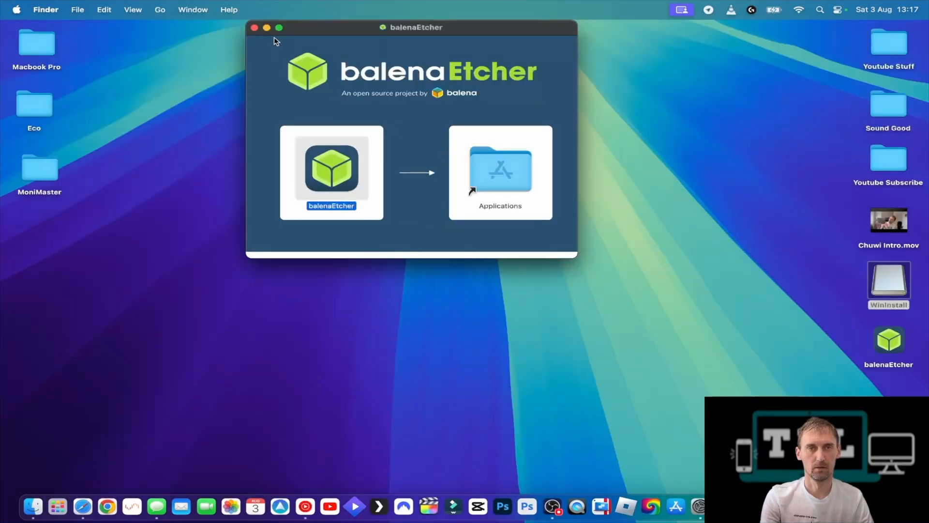
{"action": "mouse_move", "coordinate": [255, 27]}
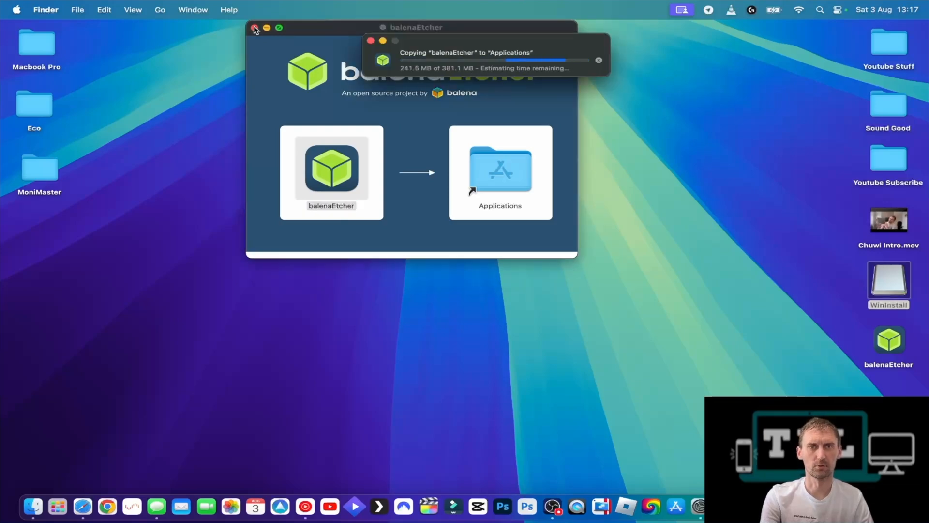
Close the balenaEtcher DMG window and look through Launchpad for the installed app.
{"action": "left_click", "coordinate": [254, 27]}
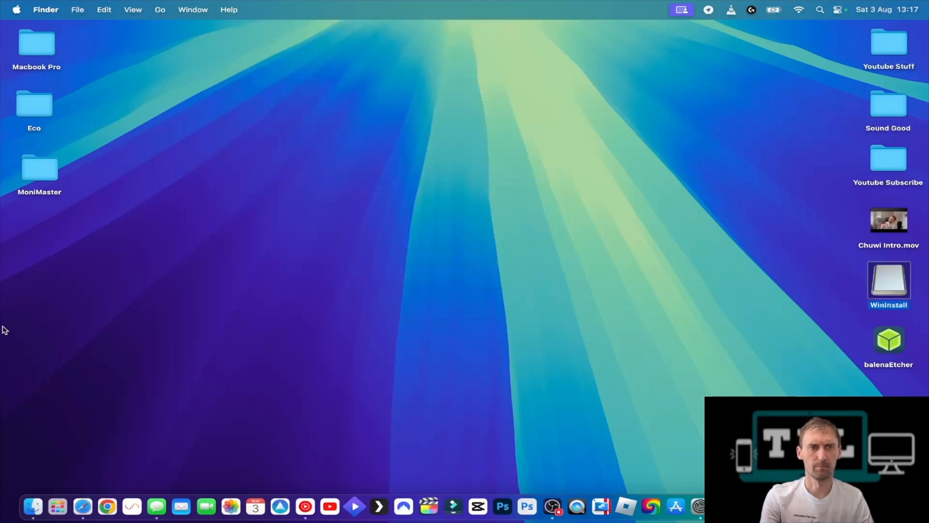
{"action": "left_click", "coordinate": [57, 506]}
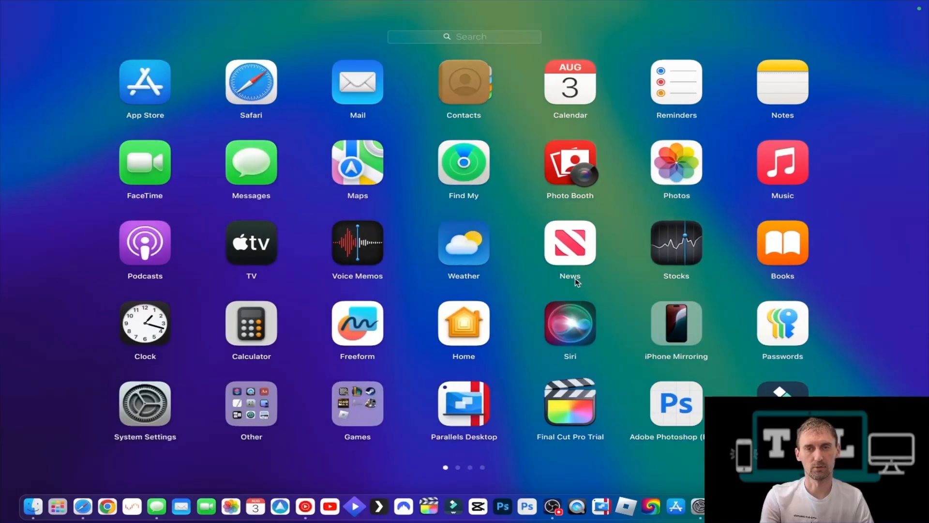
{"action": "scroll", "scroll_direction": "left", "scroll_amount": 3}
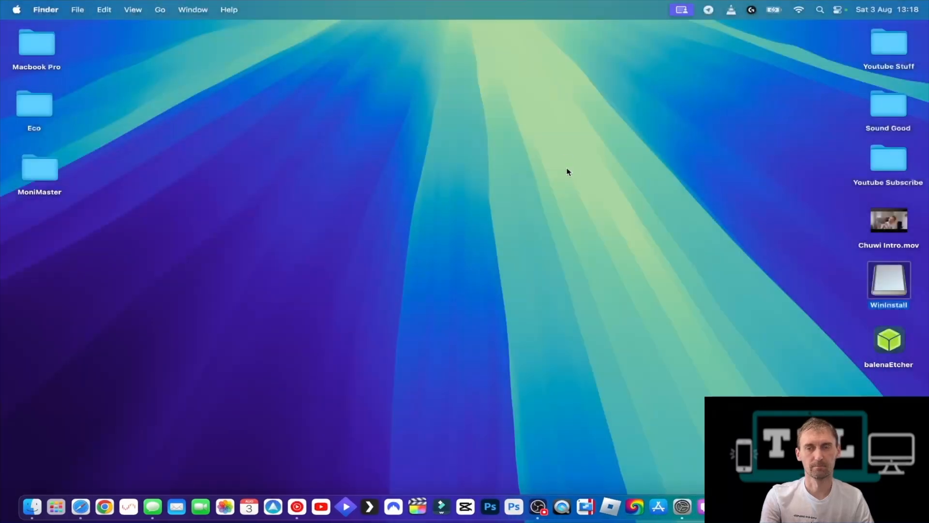
{"action": "mouse_move", "coordinate": [597, 193]}
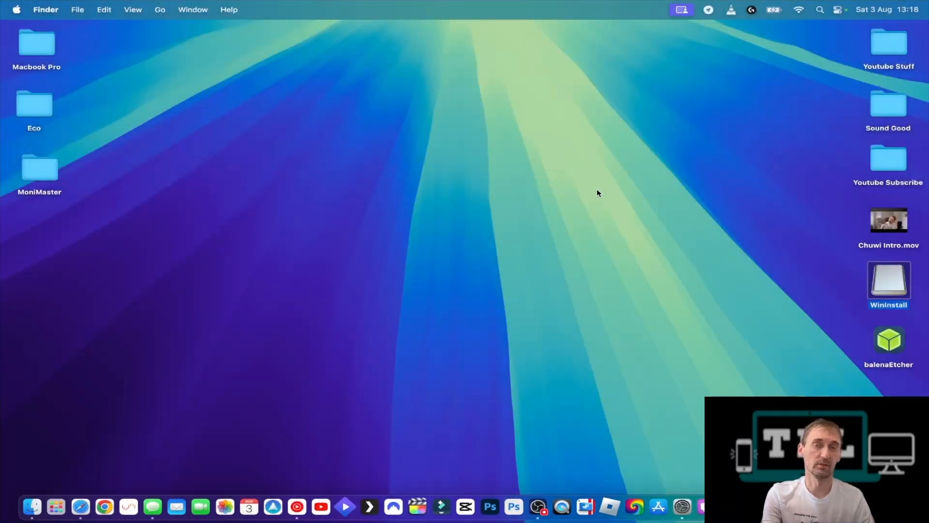
{"action": "mouse_move", "coordinate": [463, 240]}
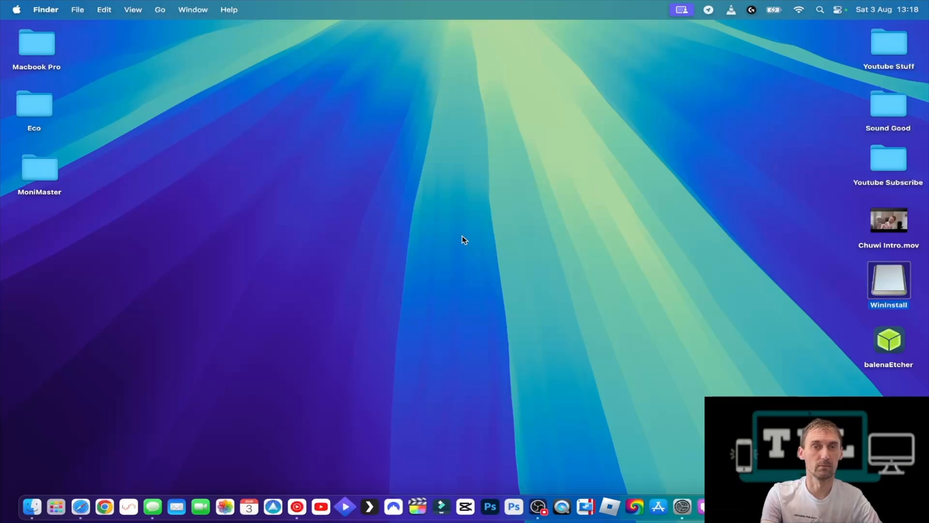
{"action": "mouse_move", "coordinate": [483, 231]}
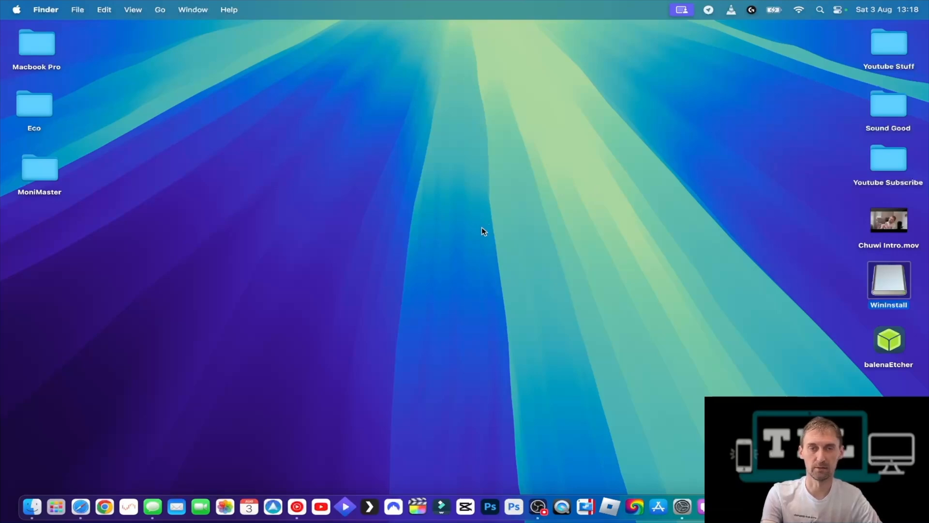
{"action": "mouse_move", "coordinate": [626, 265]}
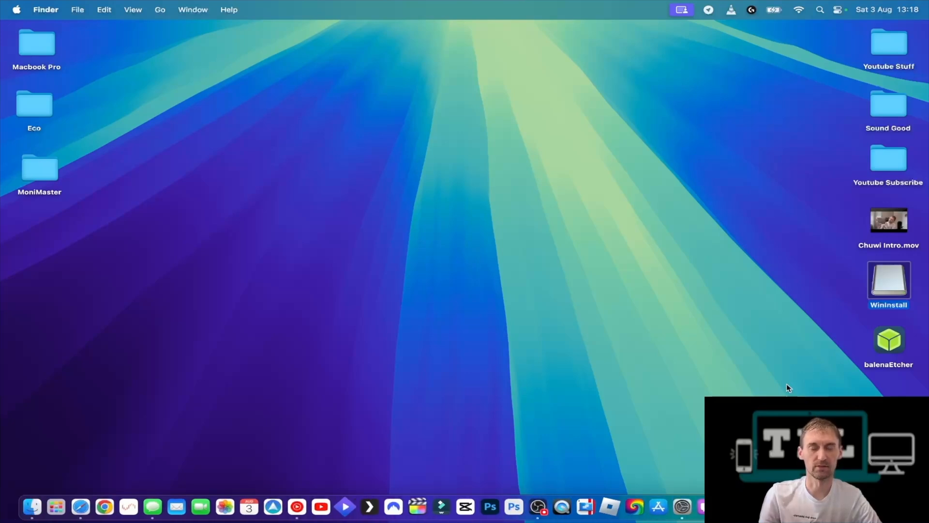
Launch balenaEtcher and load the Debian 12 netinst ISO from Downloads as the image.
{"action": "double_click", "coordinate": [888, 339]}
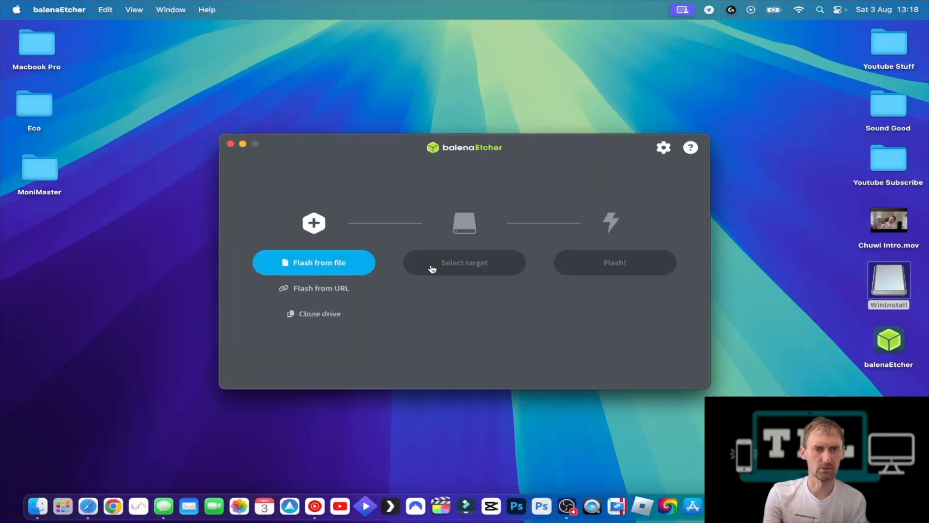
{"action": "left_click", "coordinate": [314, 263]}
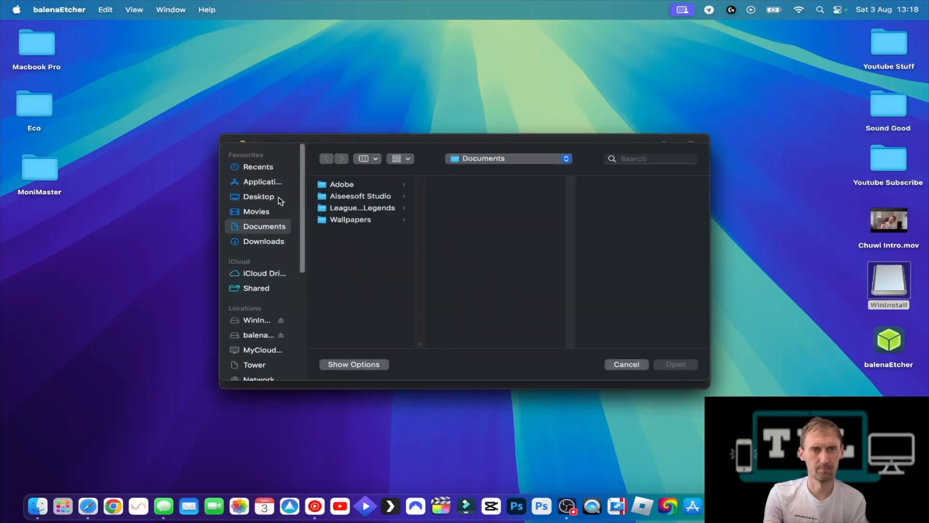
{"action": "left_click", "coordinate": [263, 241]}
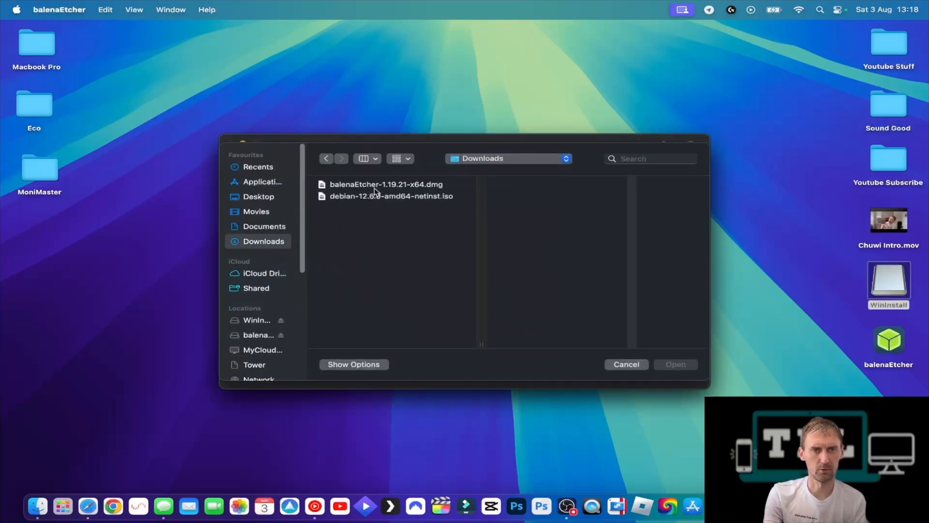
{"action": "left_click", "coordinate": [626, 364]}
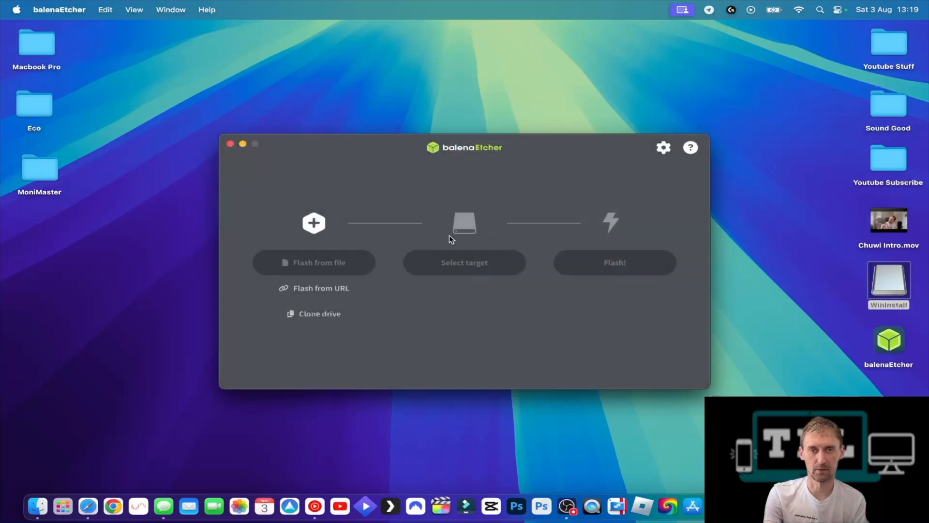
{"action": "left_click", "coordinate": [319, 262]}
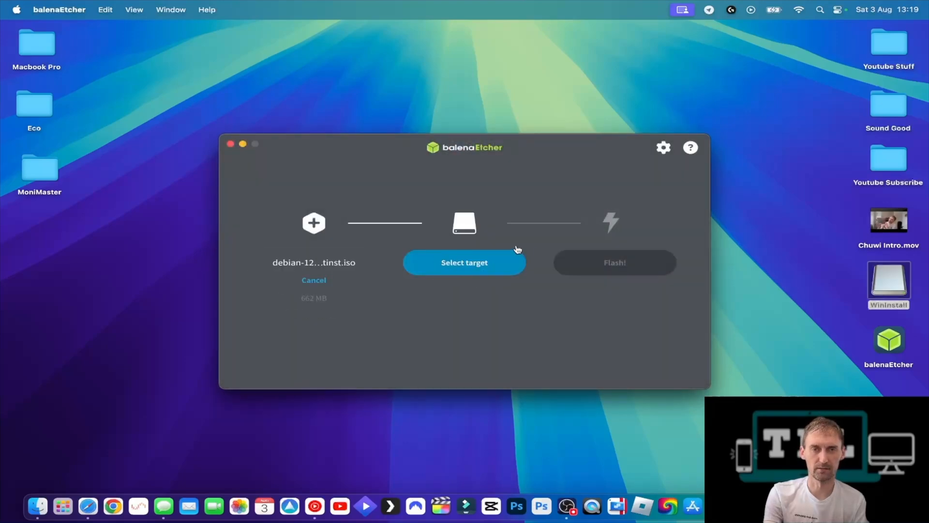
Choose the SanDisk Cruzer Blade Media drive as the flash target.
{"action": "left_click", "coordinate": [464, 262]}
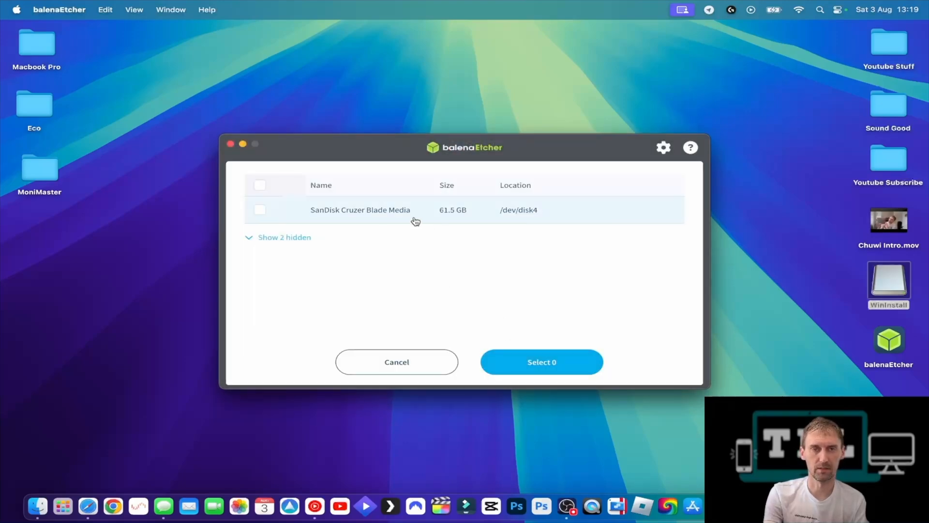
{"action": "left_click", "coordinate": [260, 209]}
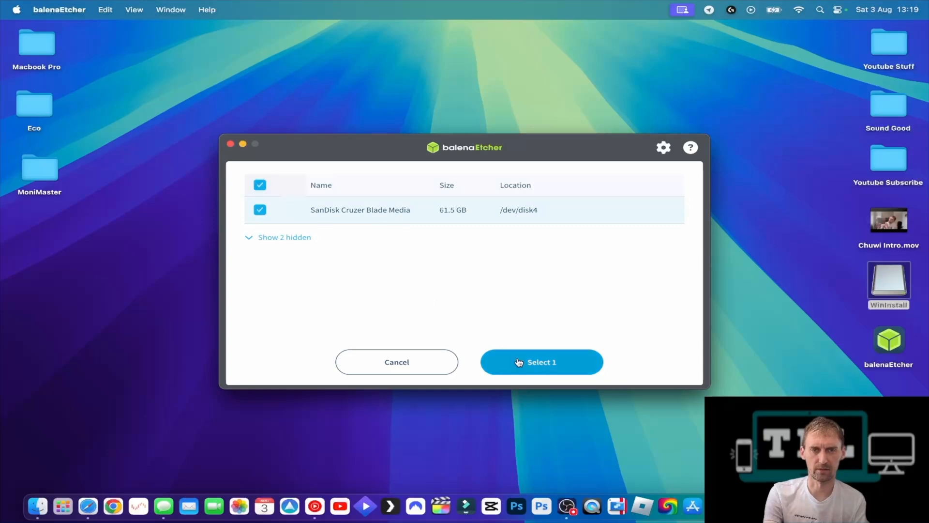
{"action": "left_click", "coordinate": [540, 362]}
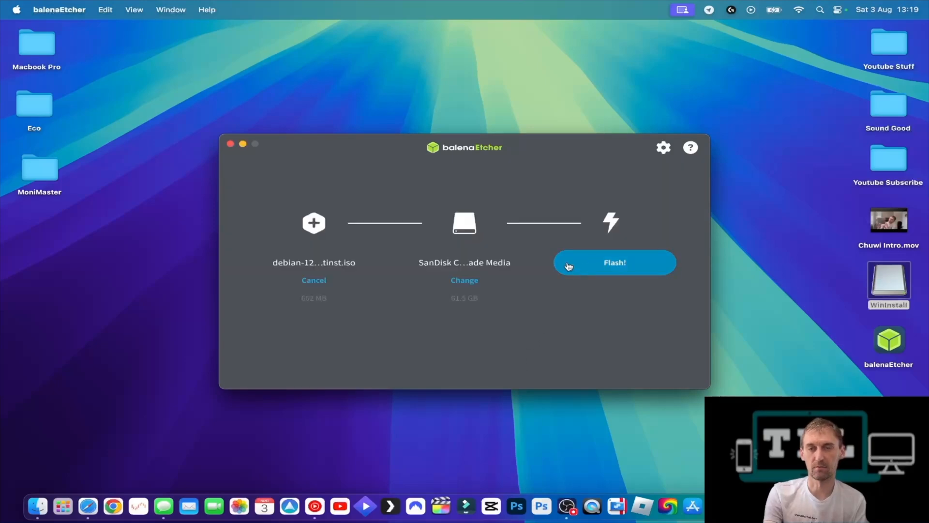
Flash the ISO to the SanDisk stick, authorising with the macOS password.
{"action": "left_click", "coordinate": [615, 262]}
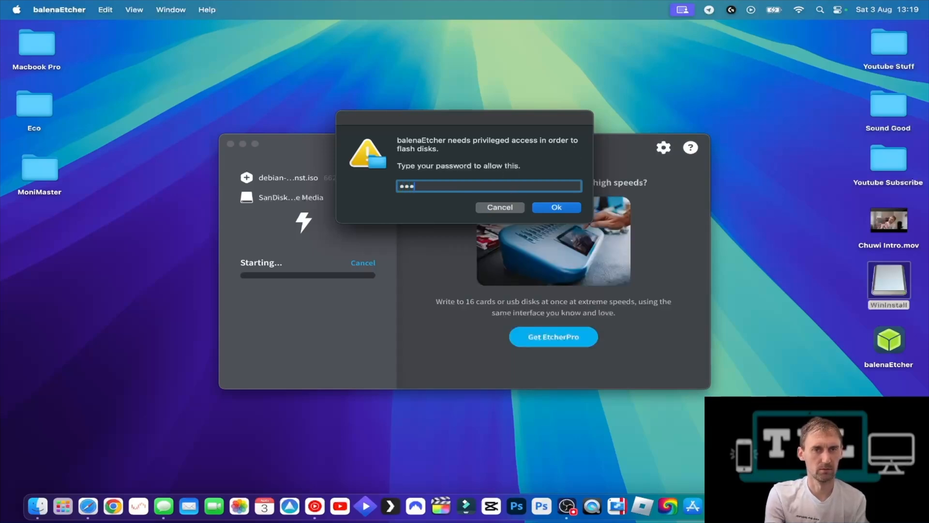
{"action": "left_click", "coordinate": [555, 207]}
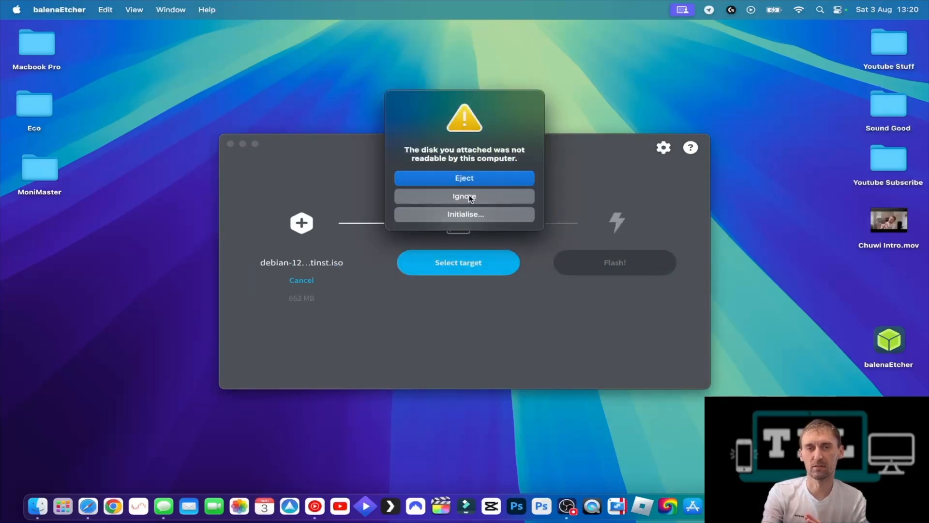
Ignore the 'disk not readable' alert and close balenaEtcher.
{"action": "left_click", "coordinate": [463, 197]}
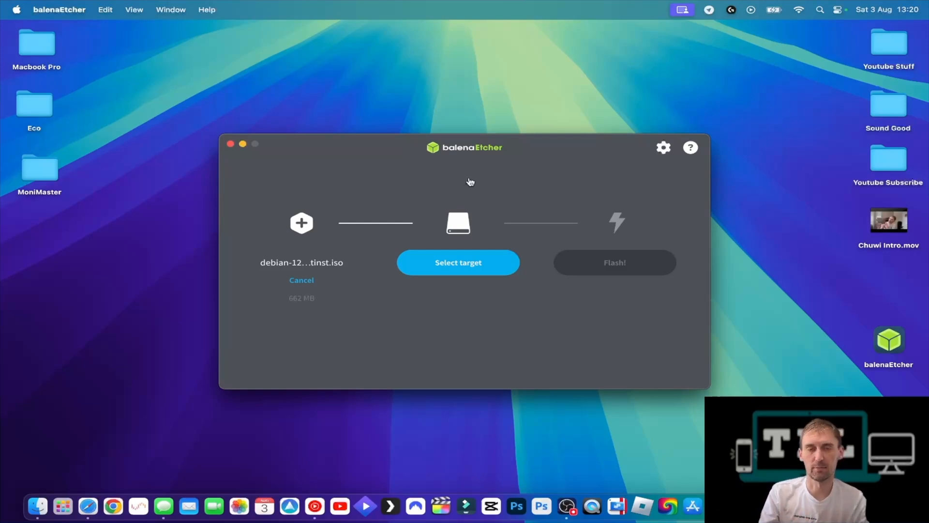
{"action": "left_click", "coordinate": [230, 144]}
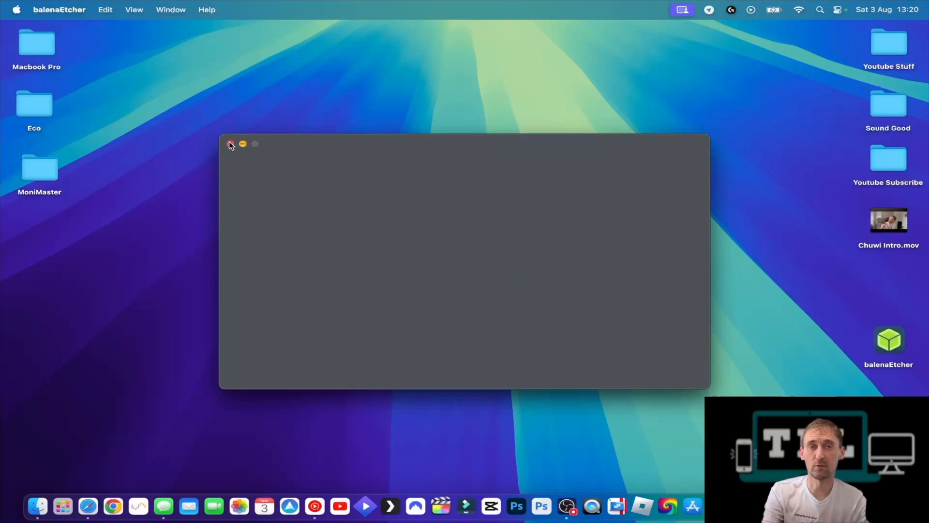